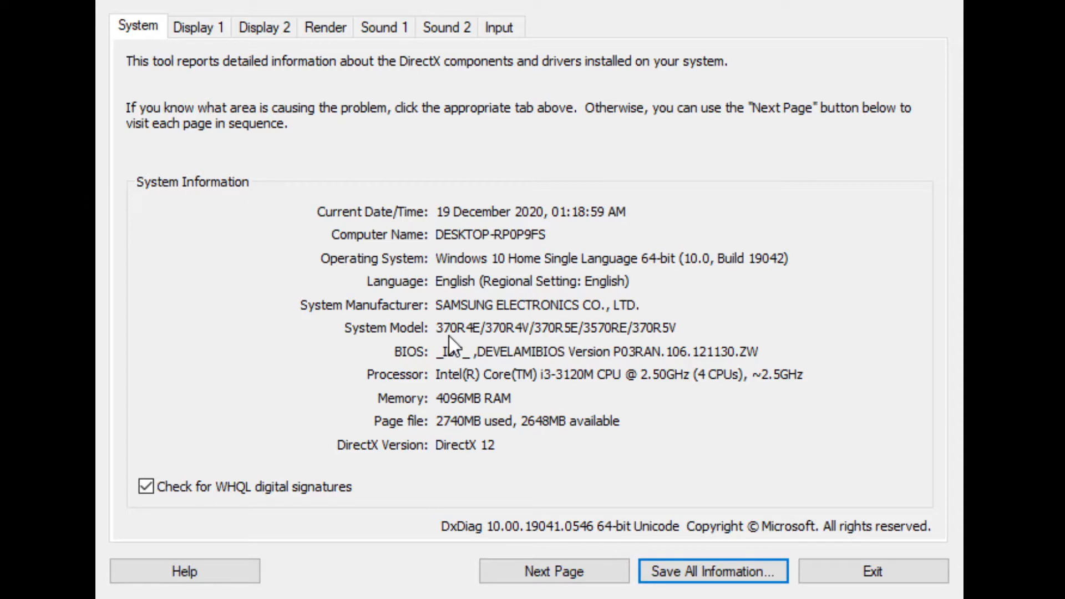
pyautogui.moveTo(524, 348)
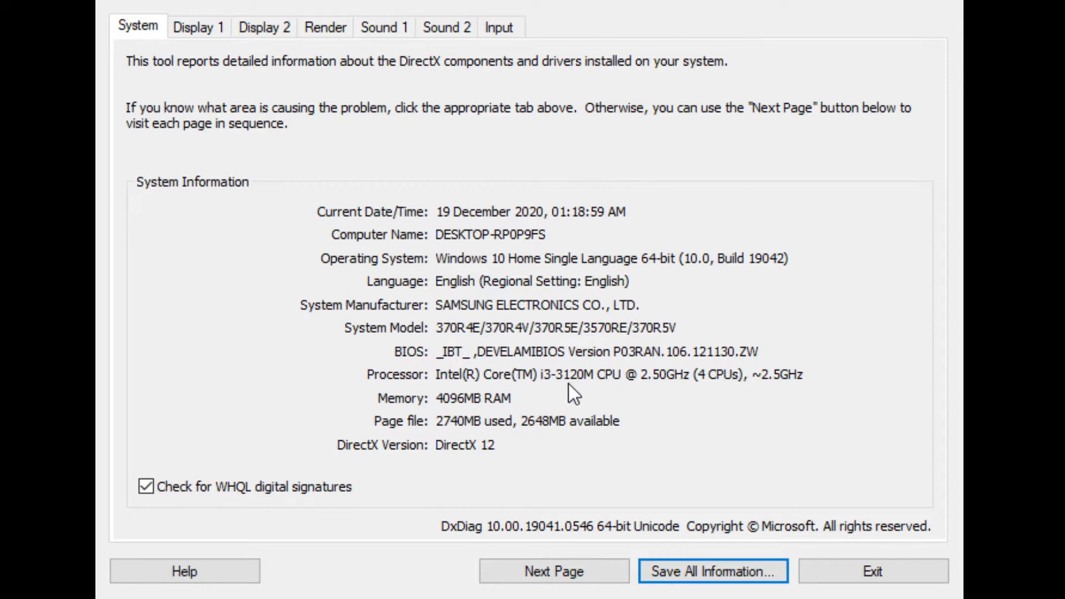
pyautogui.moveTo(587, 396)
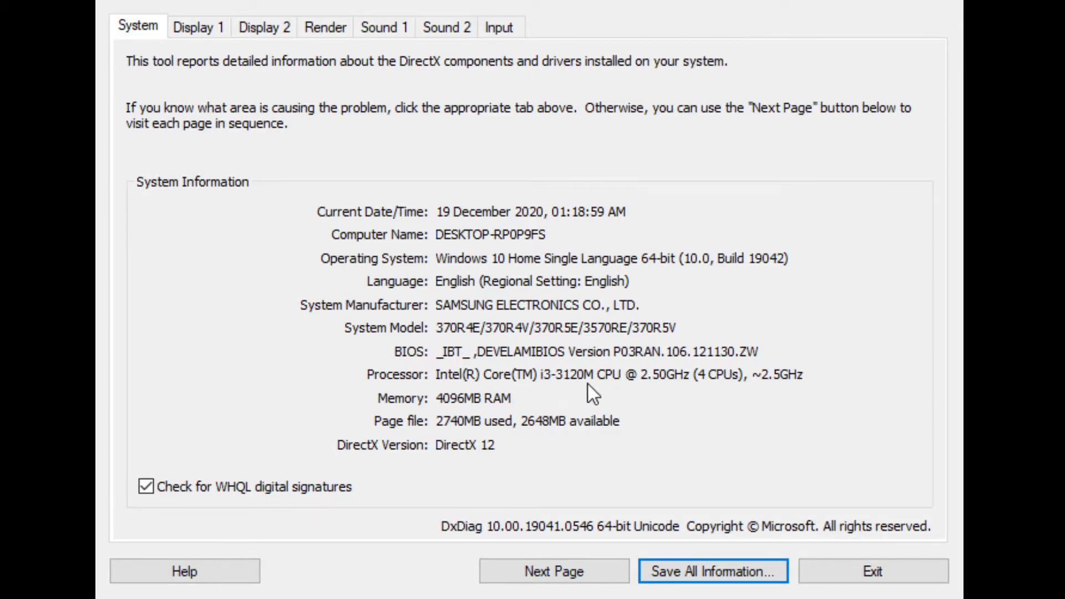
pyautogui.moveTo(479, 418)
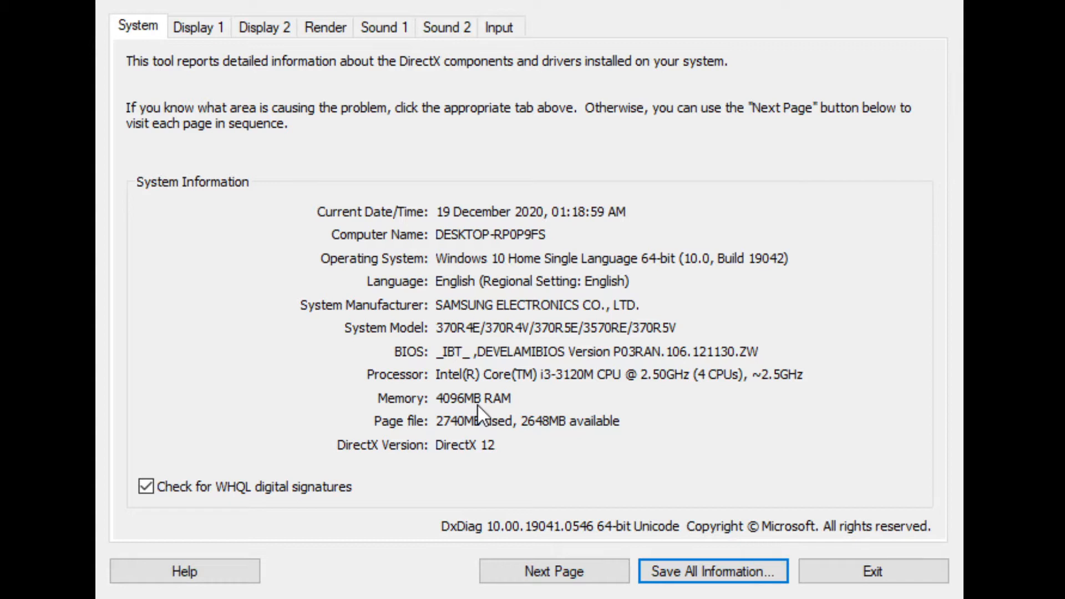
pyautogui.moveTo(484, 413)
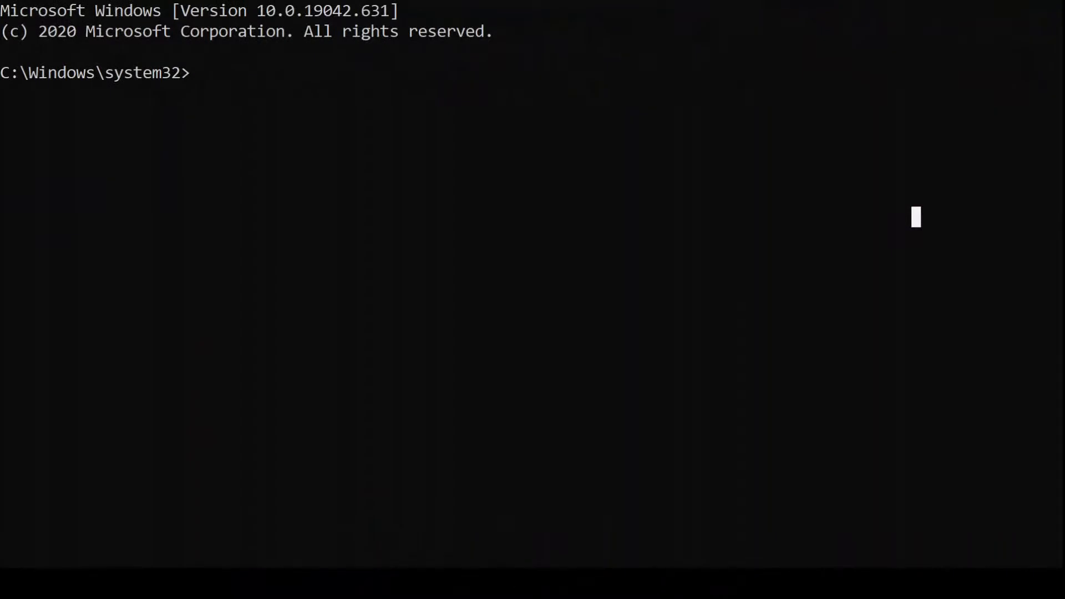
pyautogui.moveTo(207, 75)
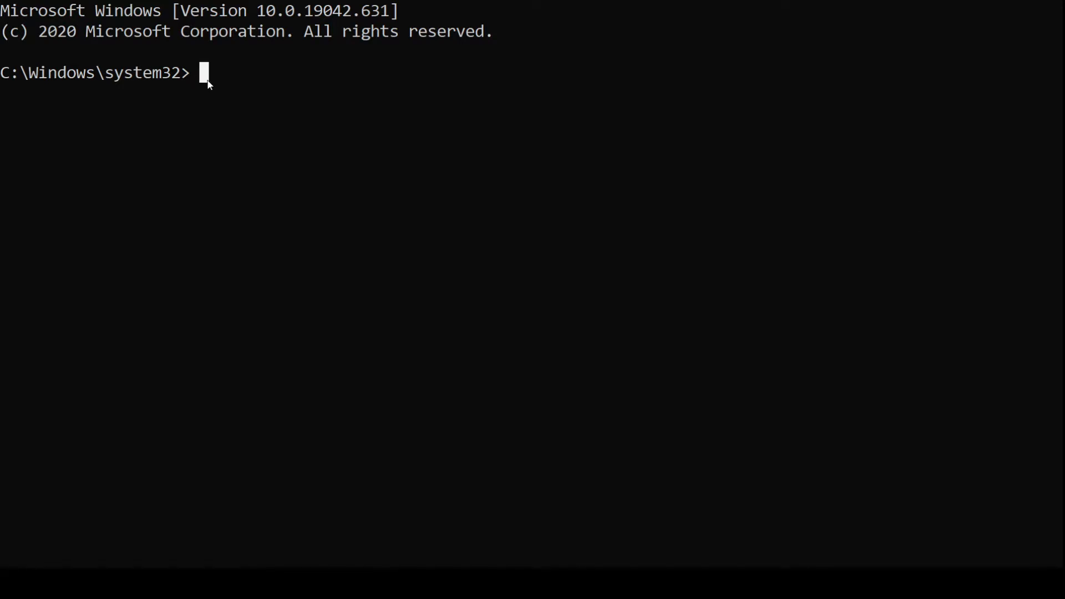
# Run powercfg /batteryreport and highlight the saved battery-report.html file path
pyautogui.write('p')
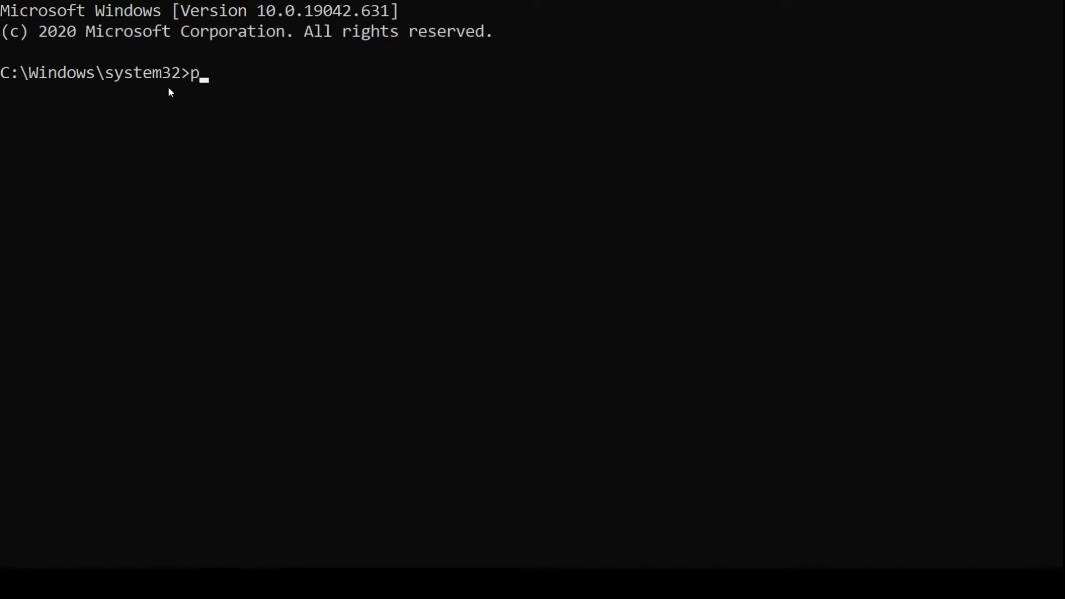
pyautogui.write('ower')
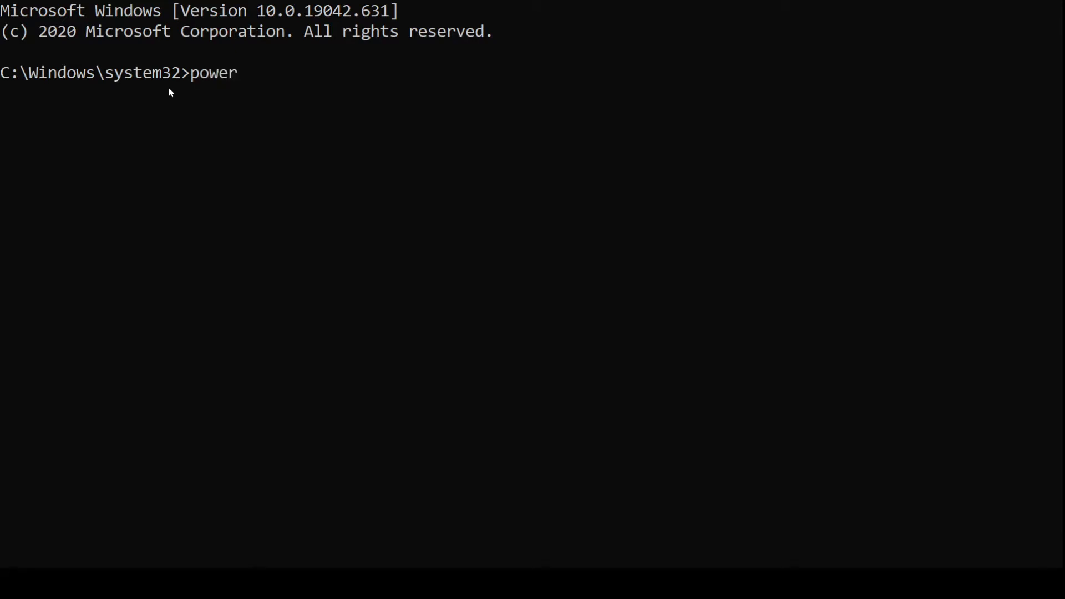
pyautogui.write('cfg')
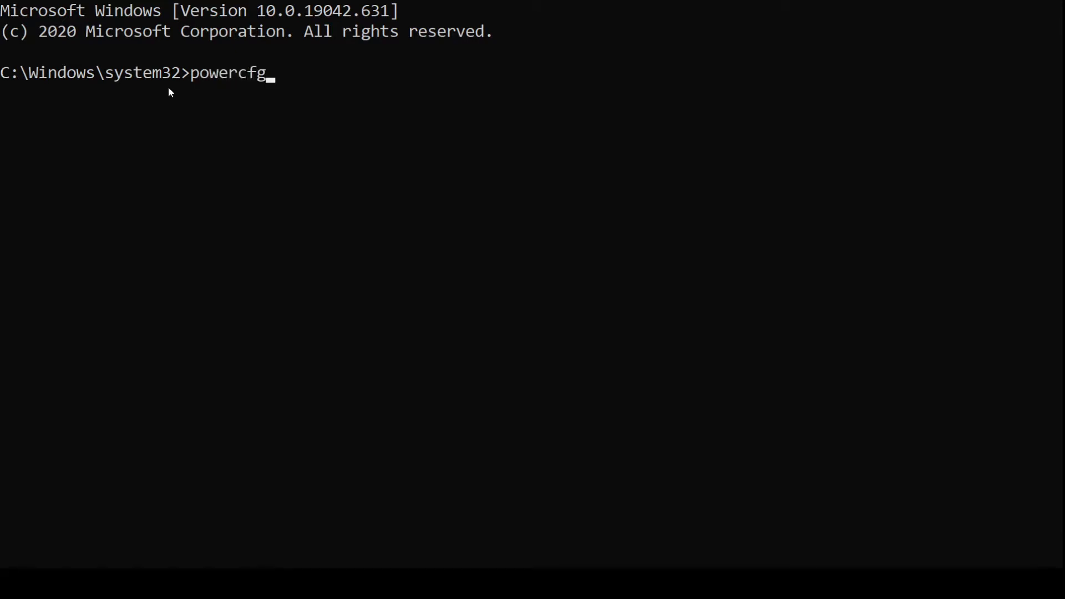
pyautogui.write('/batteryr')
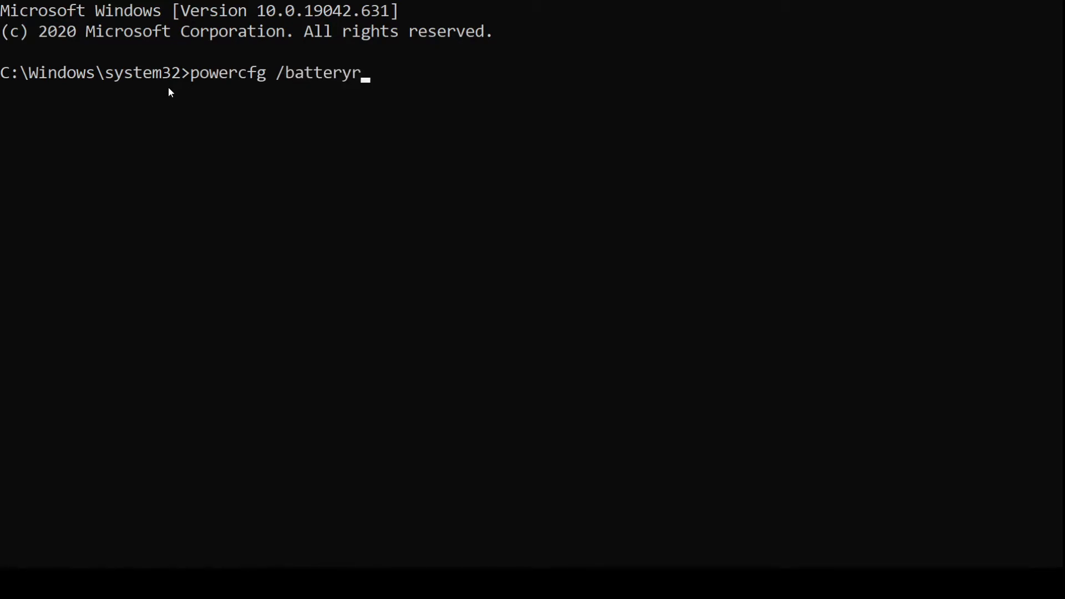
pyautogui.write('eport')
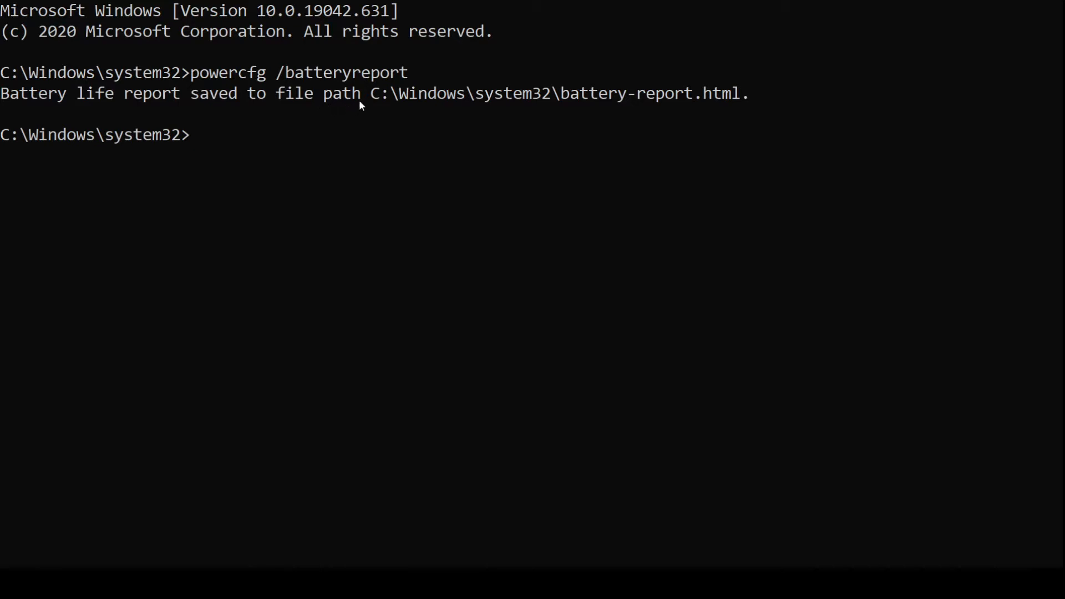
pyautogui.moveTo(368, 93); pyautogui.dragTo(635, 93)
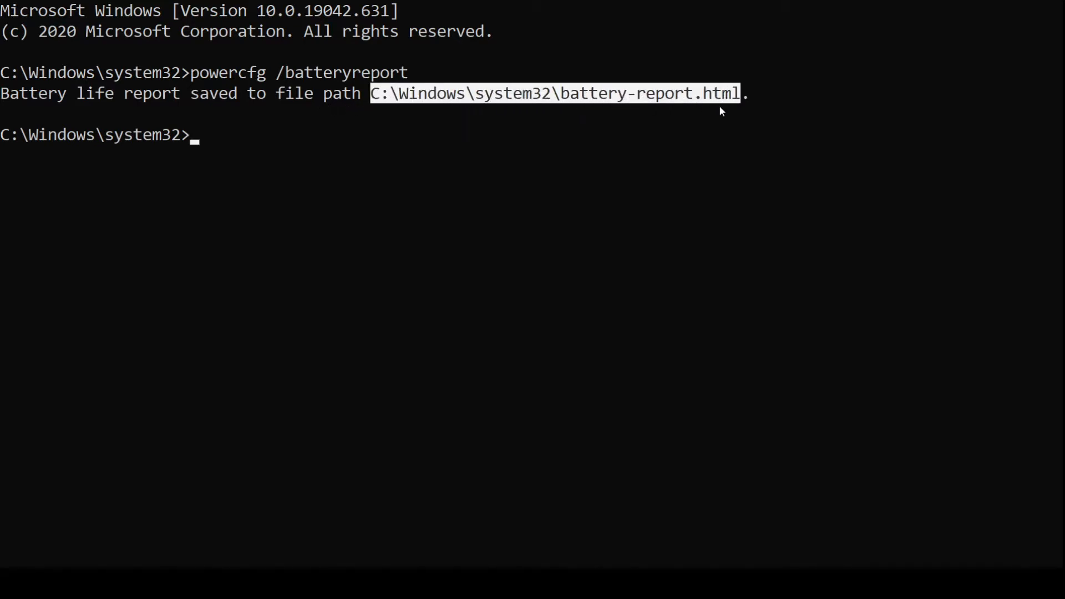
pyautogui.moveTo(665, 109)
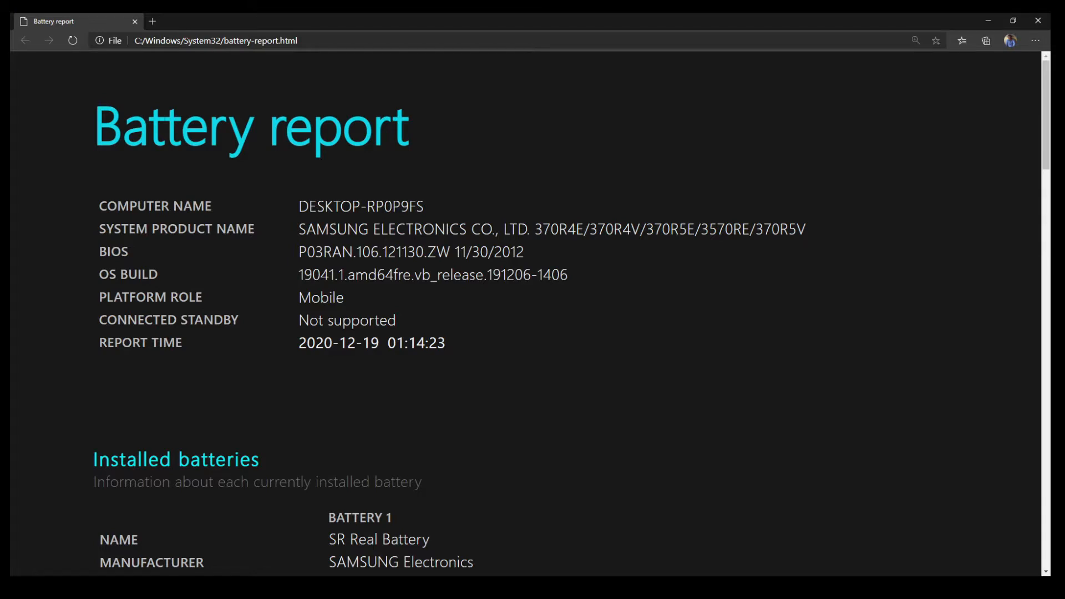
pyautogui.moveTo(272, 190)
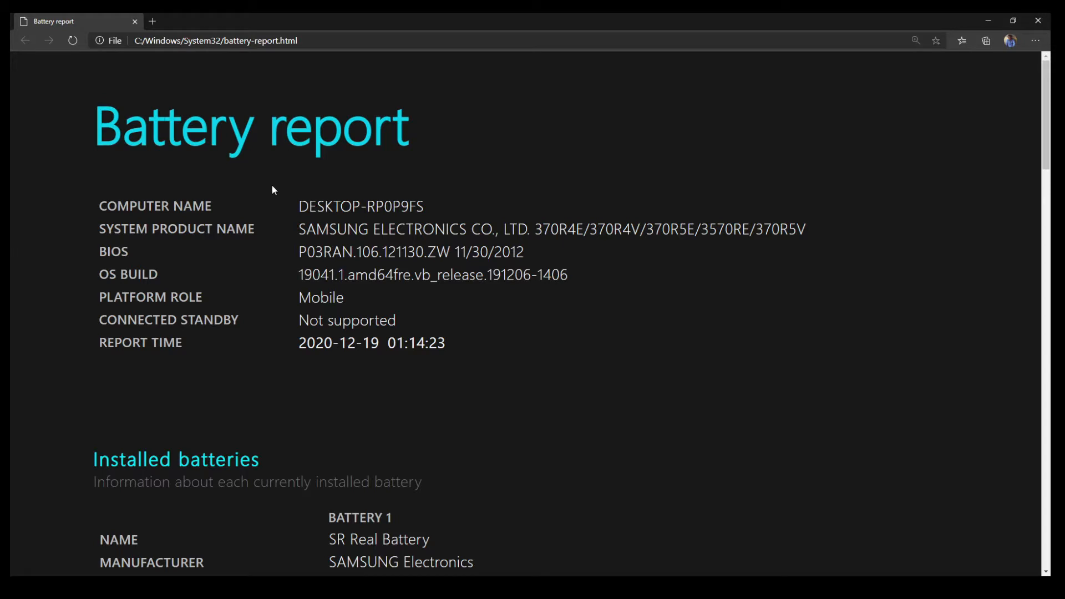
pyautogui.moveTo(277, 191)
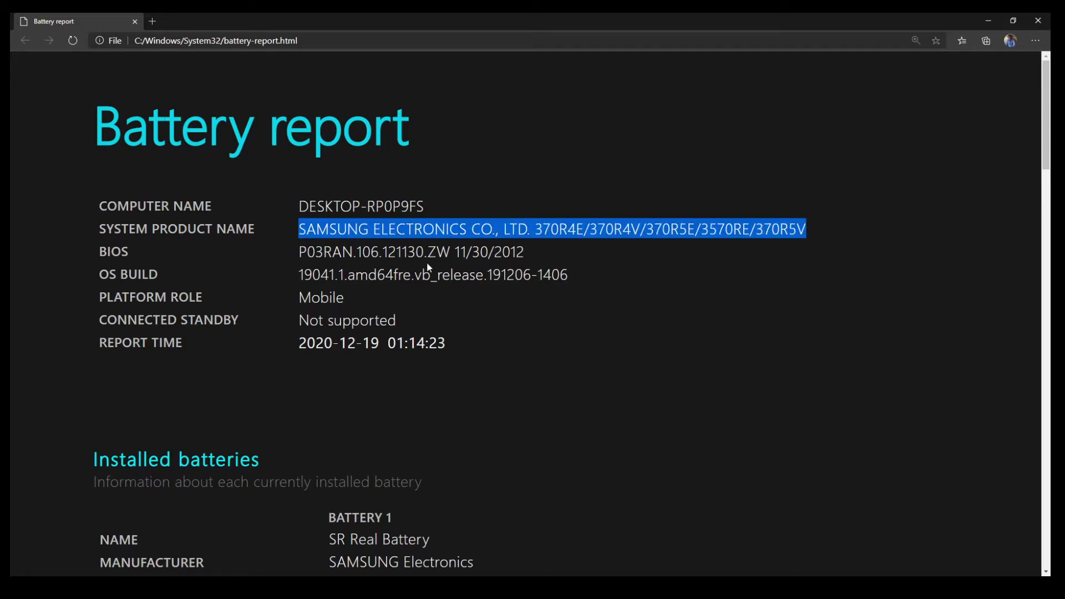
# Scroll to the Installed batteries section and highlight the design capacity, full charge capacity and cycle count
pyautogui.scroll(-3)
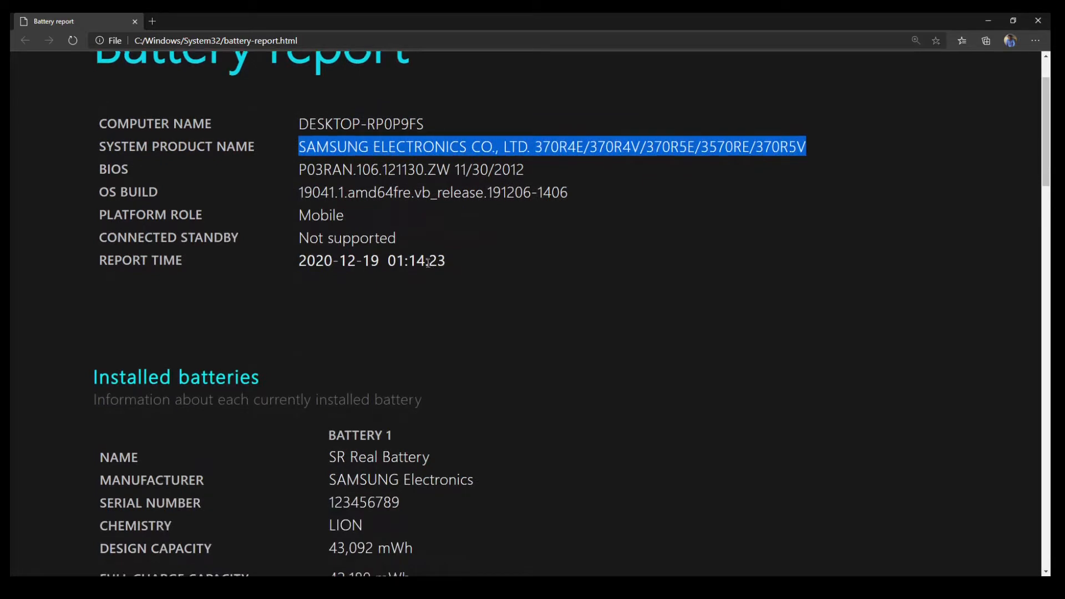
pyautogui.scroll(-3)
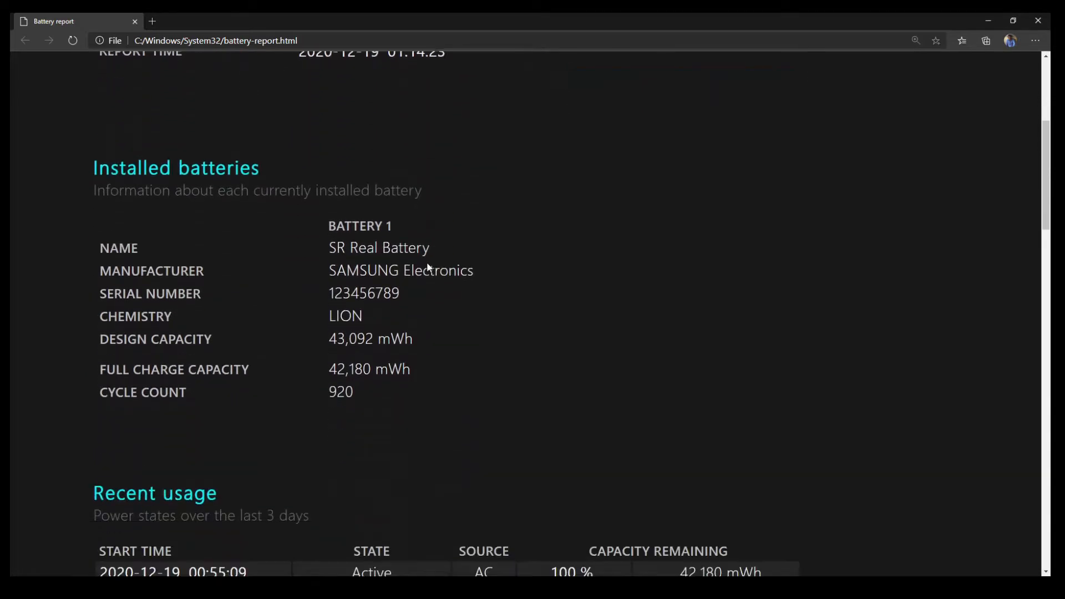
pyautogui.scroll(-3)
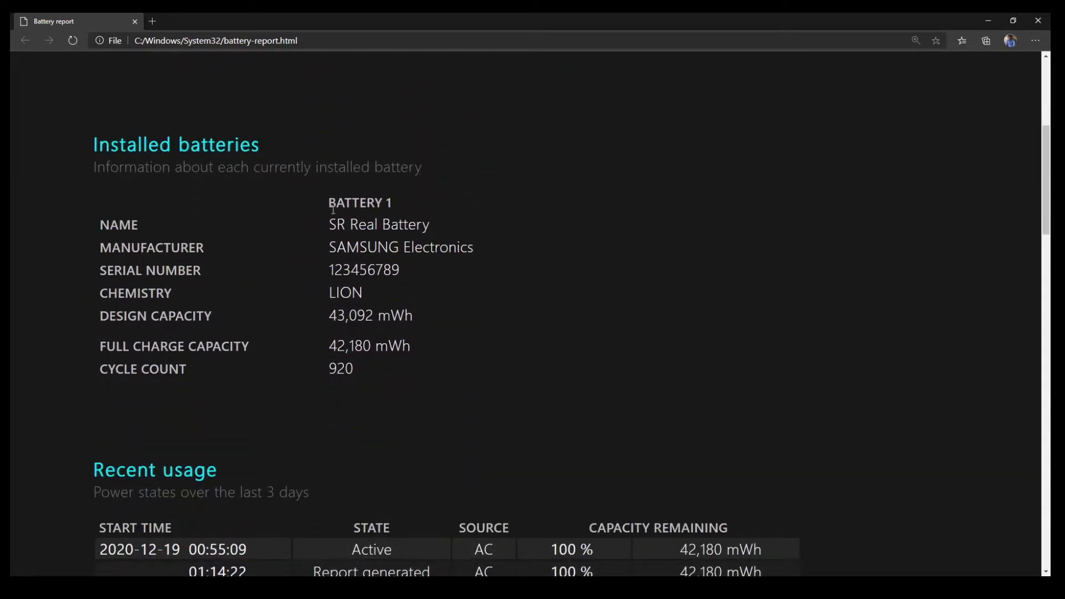
pyautogui.doubleClick(360, 202)
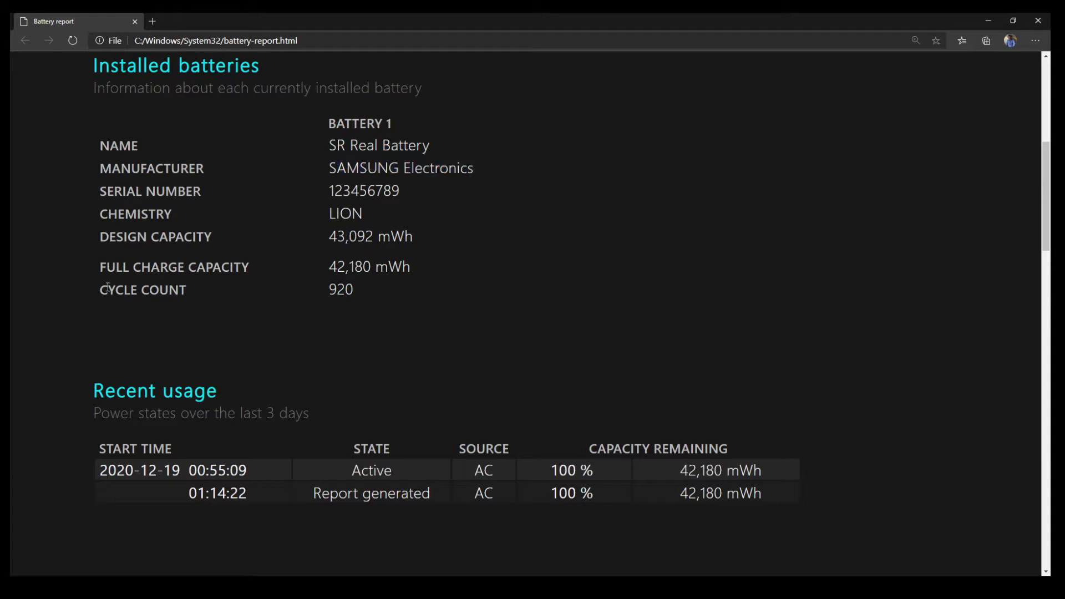
pyautogui.moveTo(102, 289); pyautogui.dragTo(353, 290)
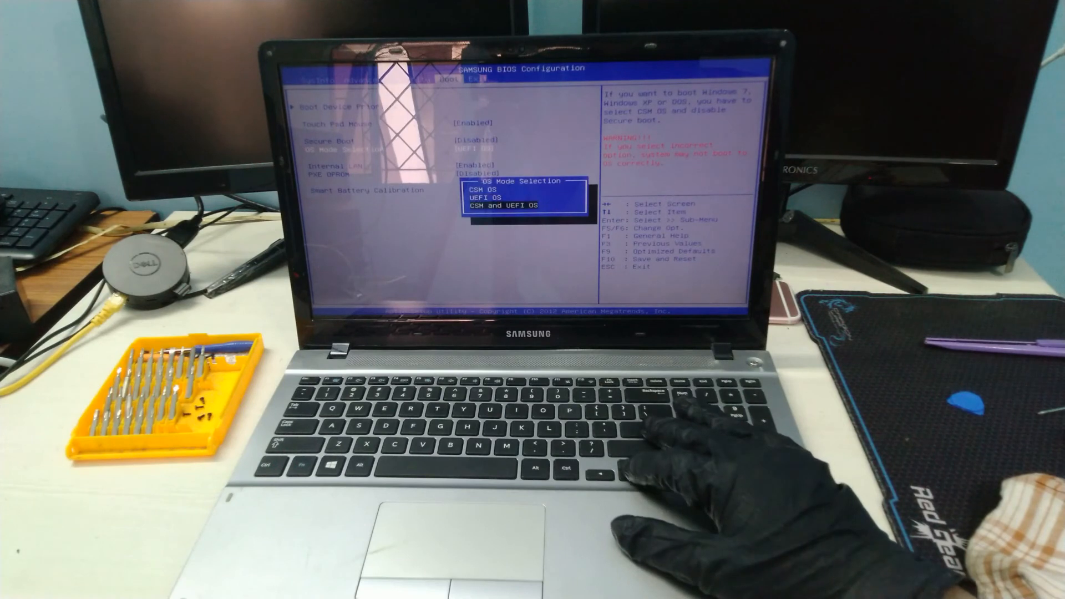
# Confirm CSM and UEFI OS as the OS mode and move to the Exit options
pyautogui.press('enter')
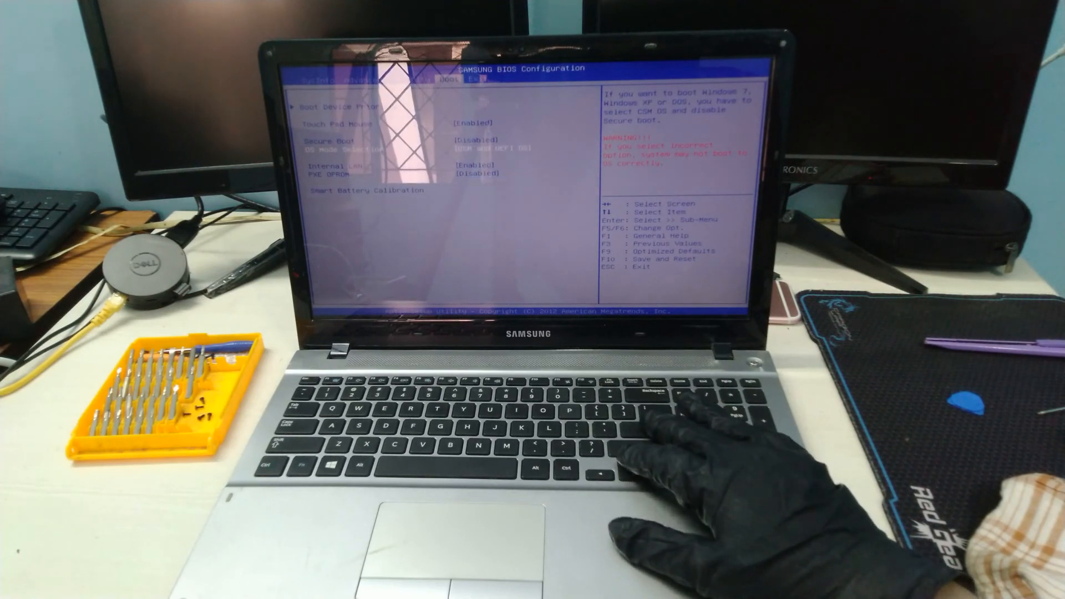
pyautogui.press('Right')
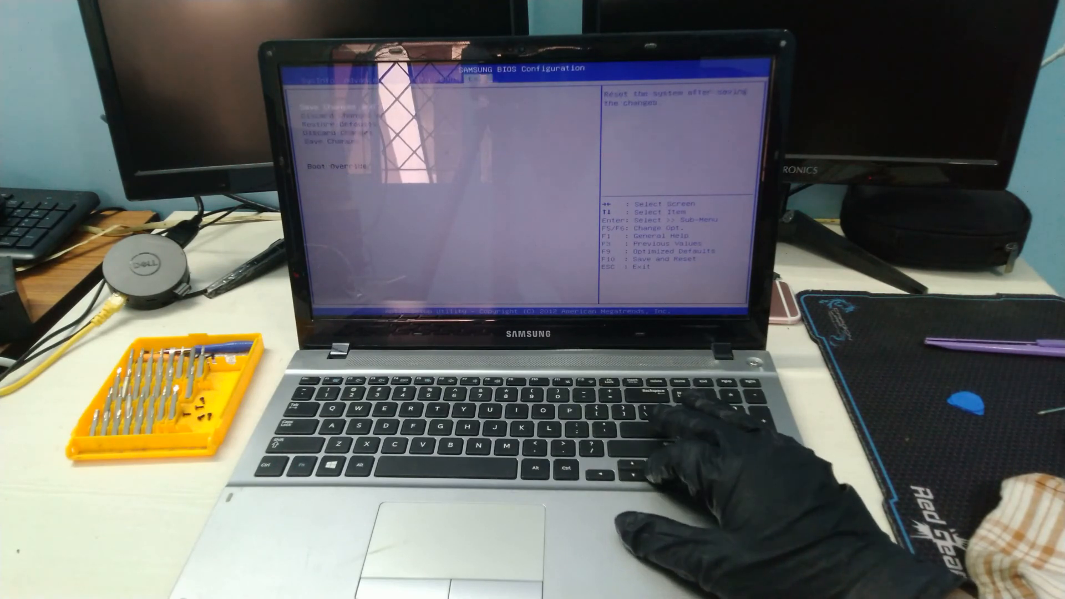